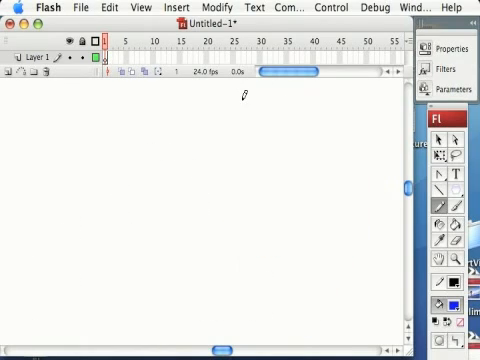
pyautogui.moveTo(296, 210)
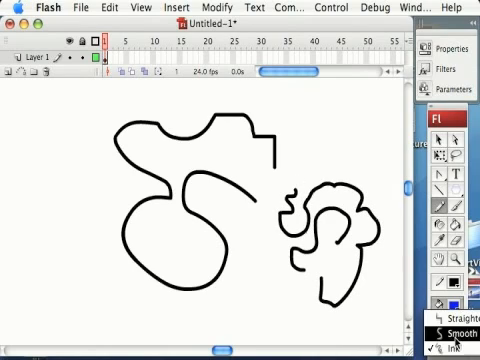
pyautogui.moveTo(316, 160); pyautogui.dragTo(324, 136)
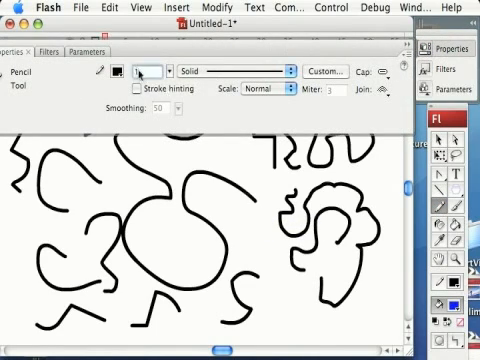
pyautogui.moveTo(142, 74)
pyautogui.write('7')
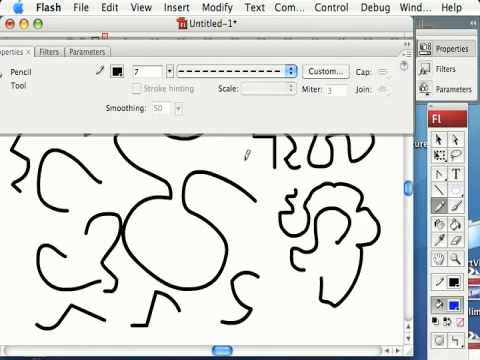
# Step: Bring up the stroke colour palette from the pencil's Stroke Color swatch
pyautogui.click(120, 72)
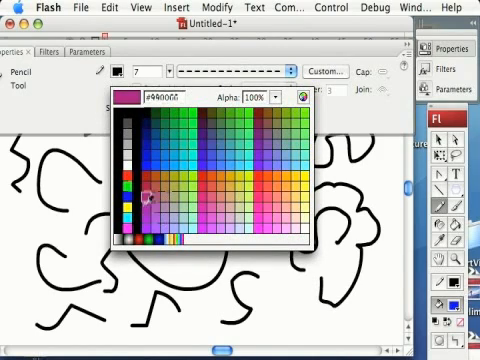